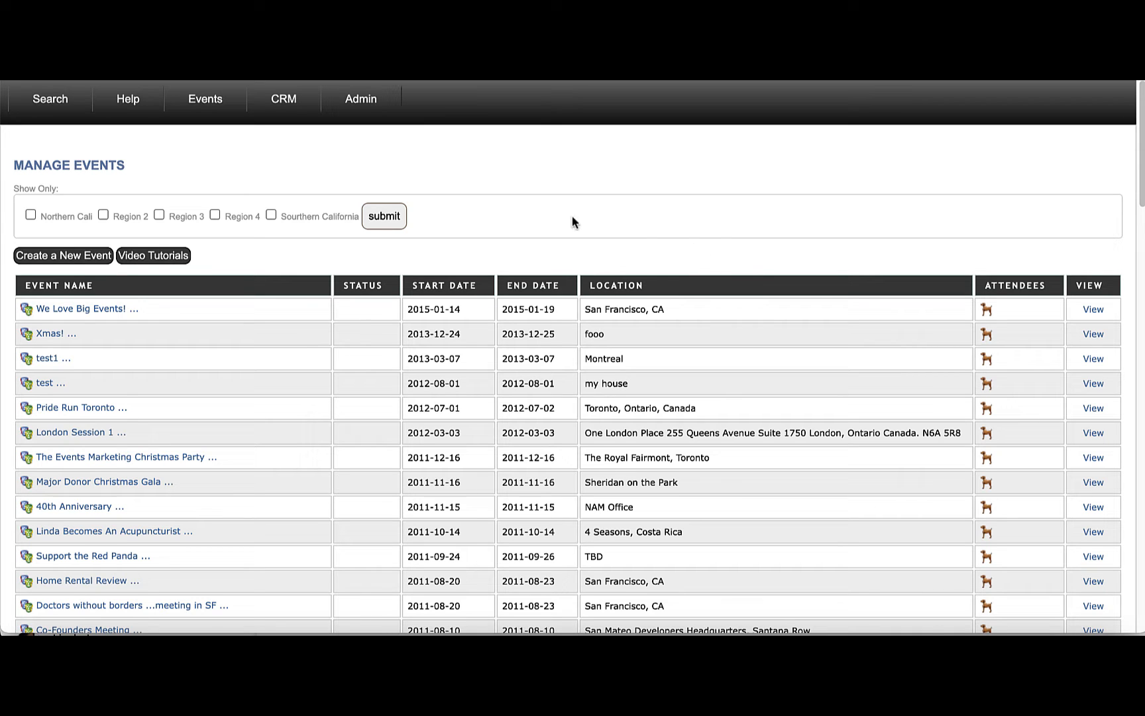
mouse_move(277, 308)
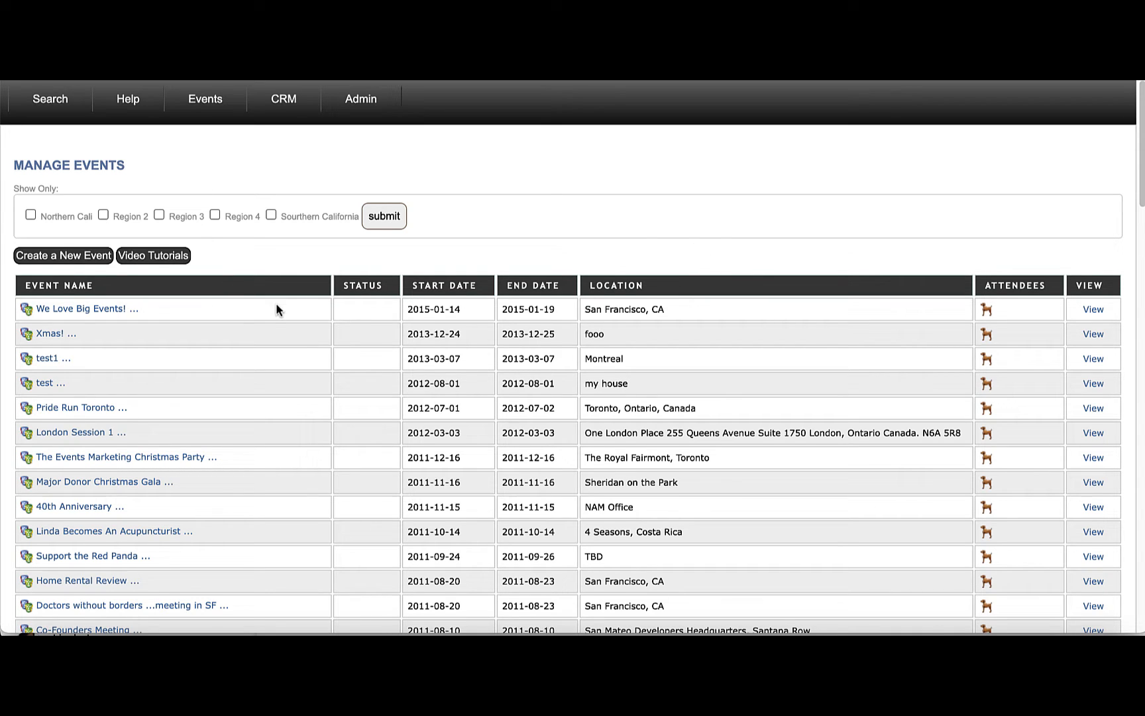
mouse_move(267, 322)
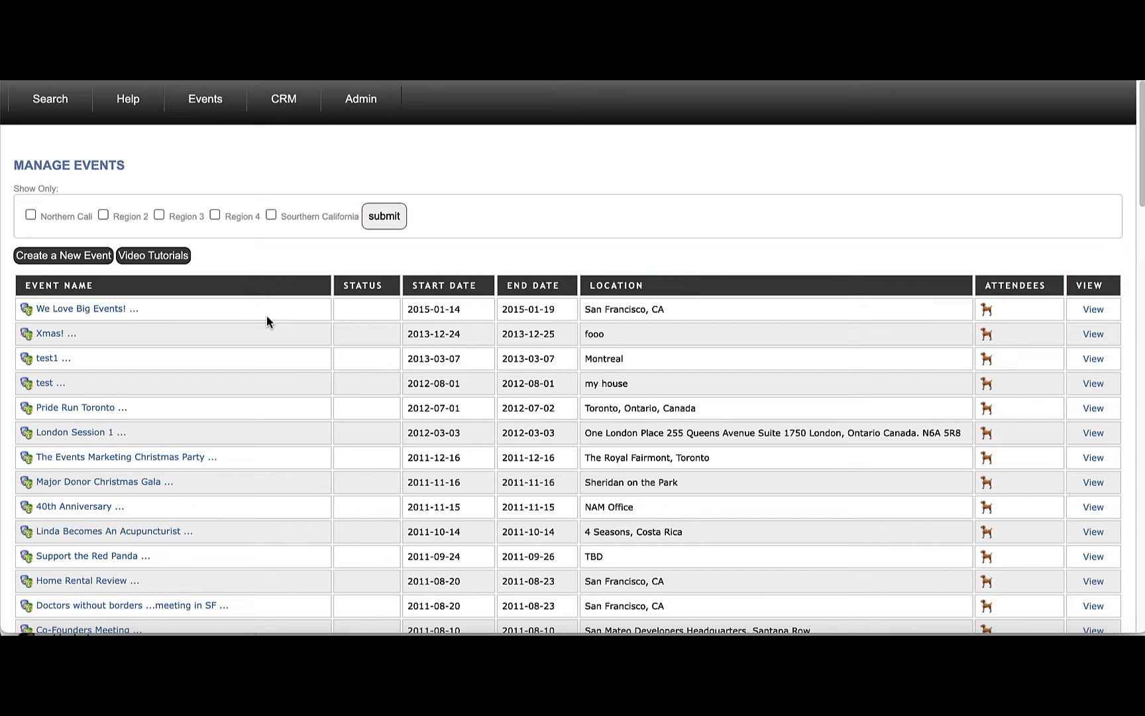
mouse_move(309, 199)
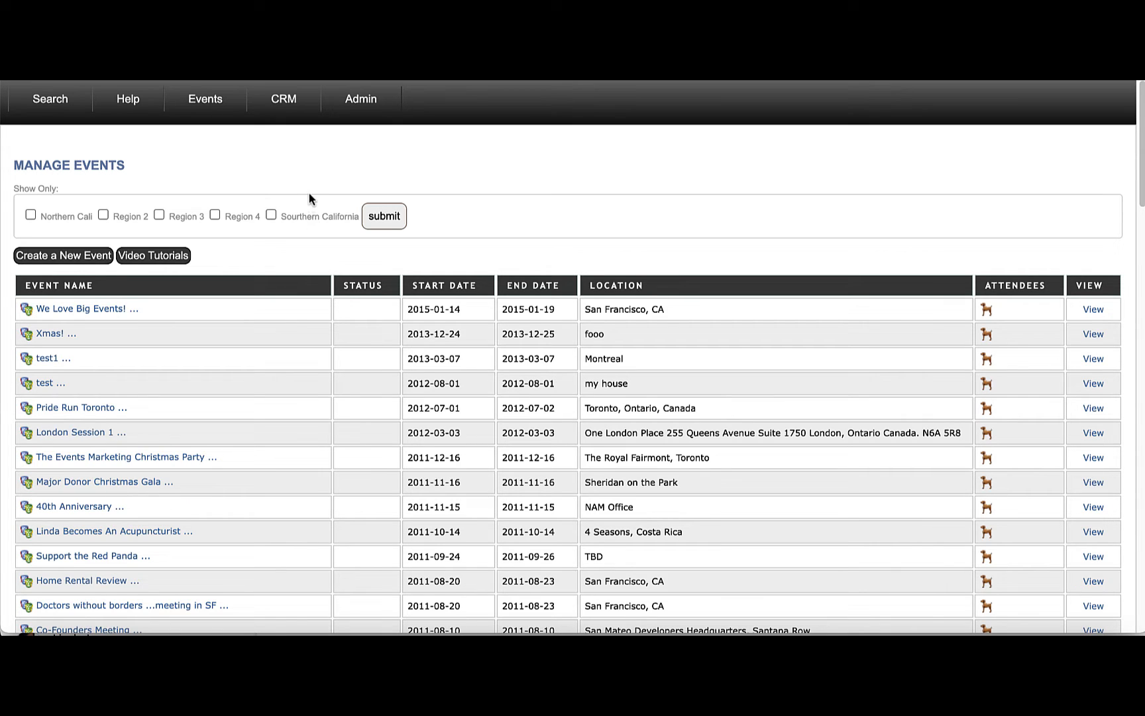
Go into the 'We Love Big Events!' event from the Manage Events list
left_click(283, 99)
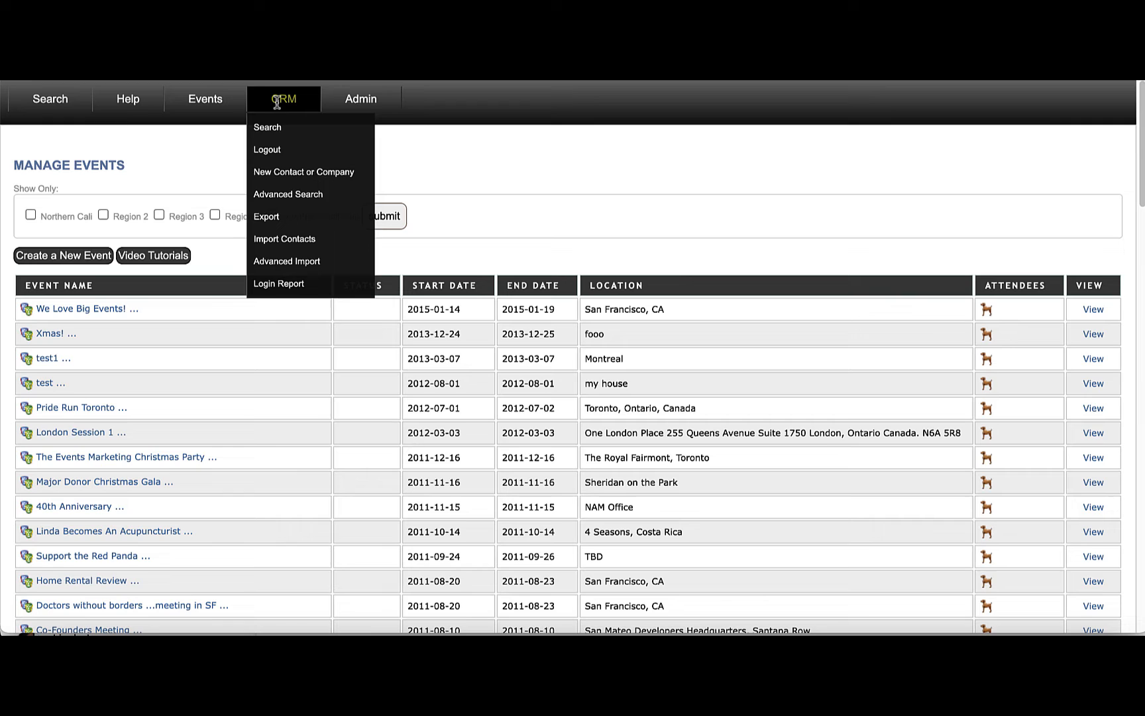
mouse_move(303, 171)
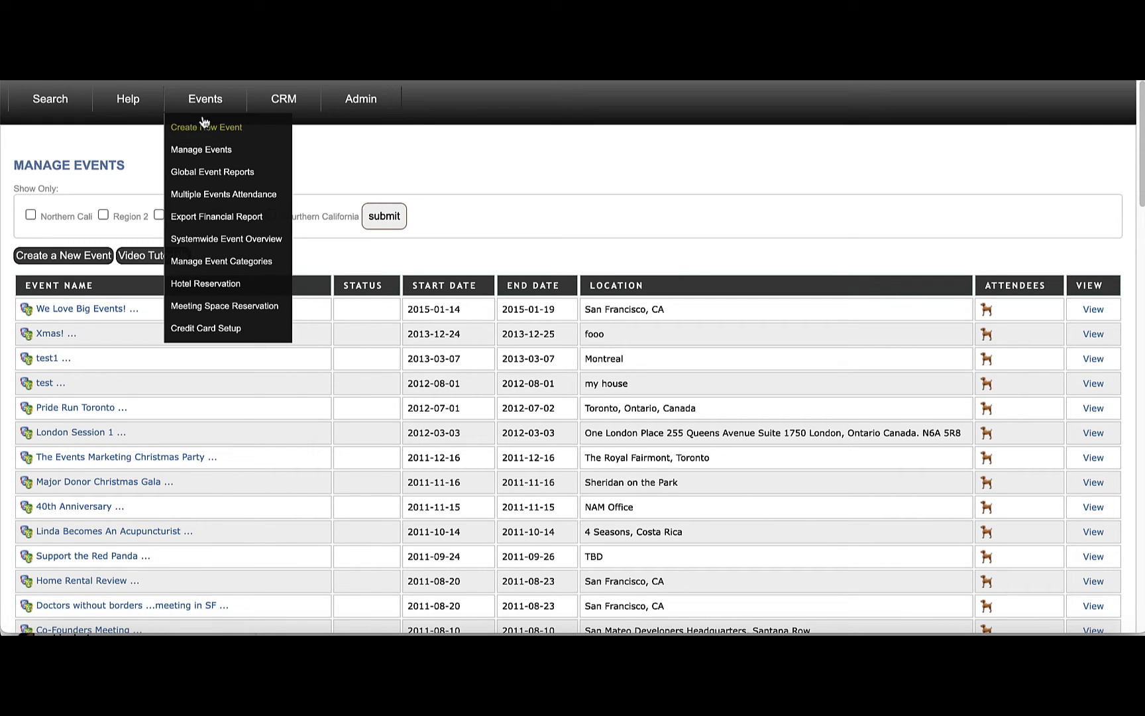
mouse_move(200, 150)
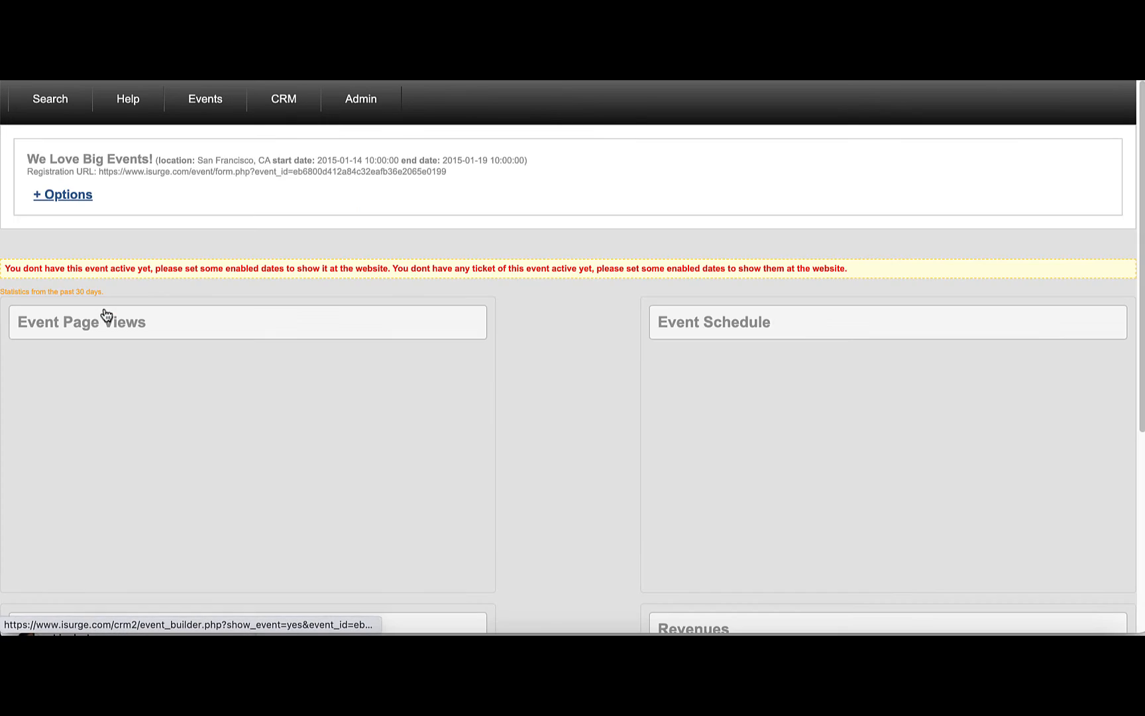
Show the event's Main Ticket list with the Exhibitor, Onsite Ticket and Speaker types
left_click(63, 194)
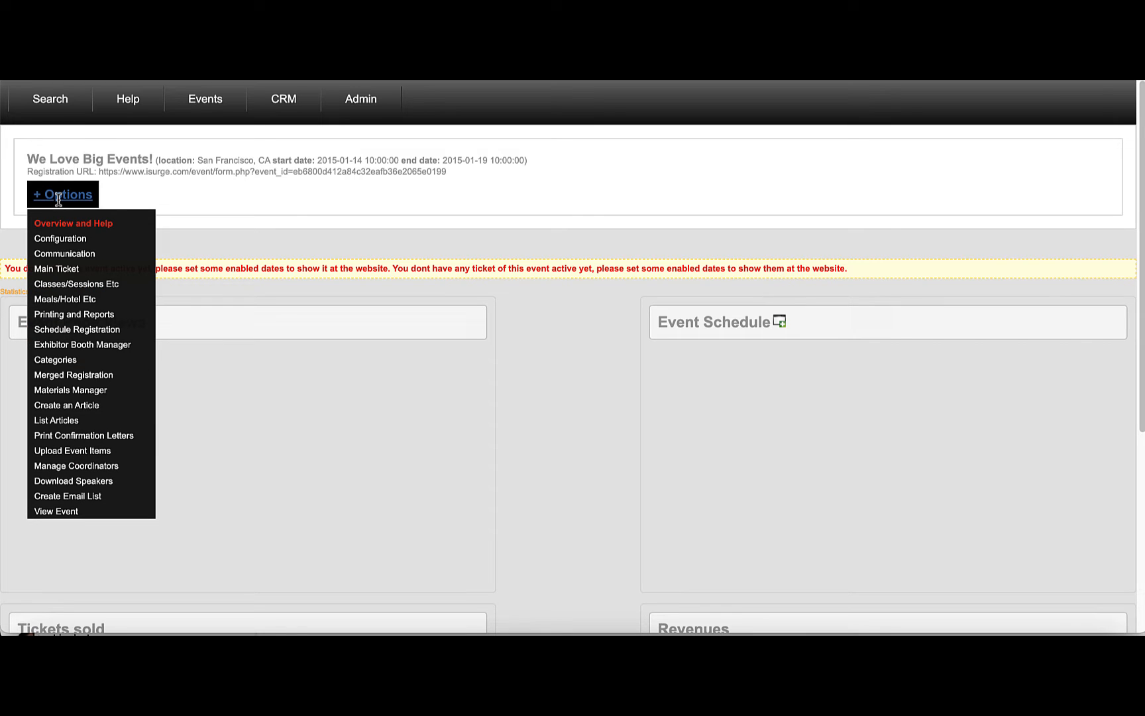
mouse_move(56, 269)
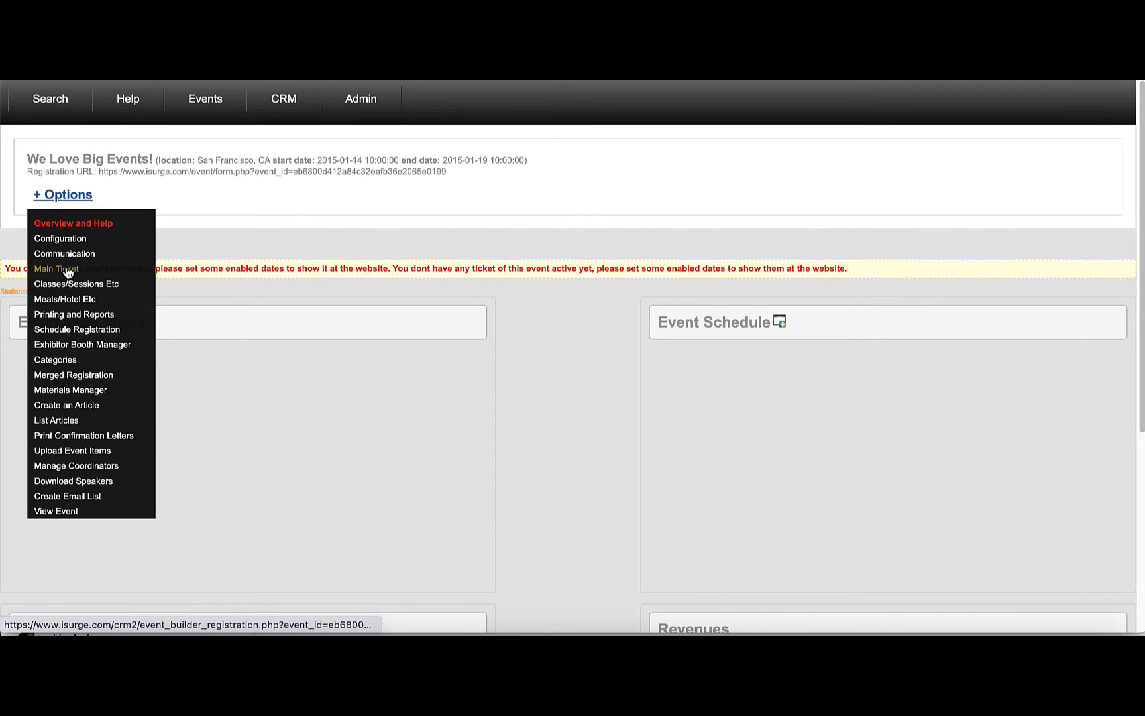
mouse_move(64, 299)
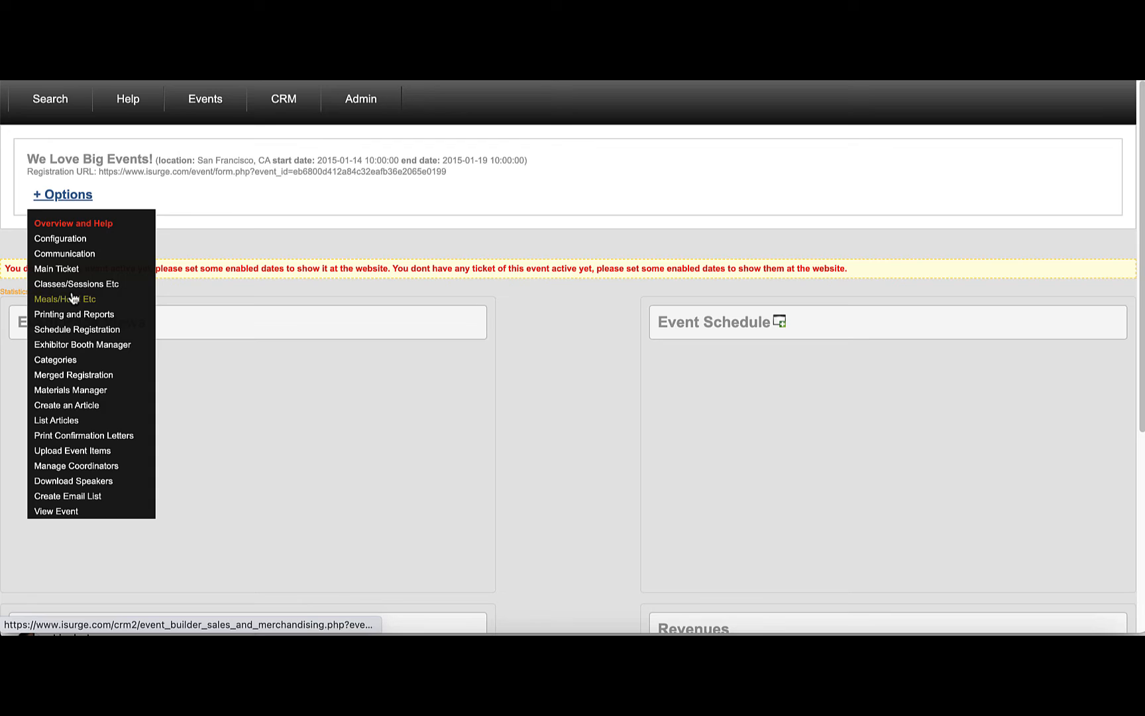
mouse_move(77, 284)
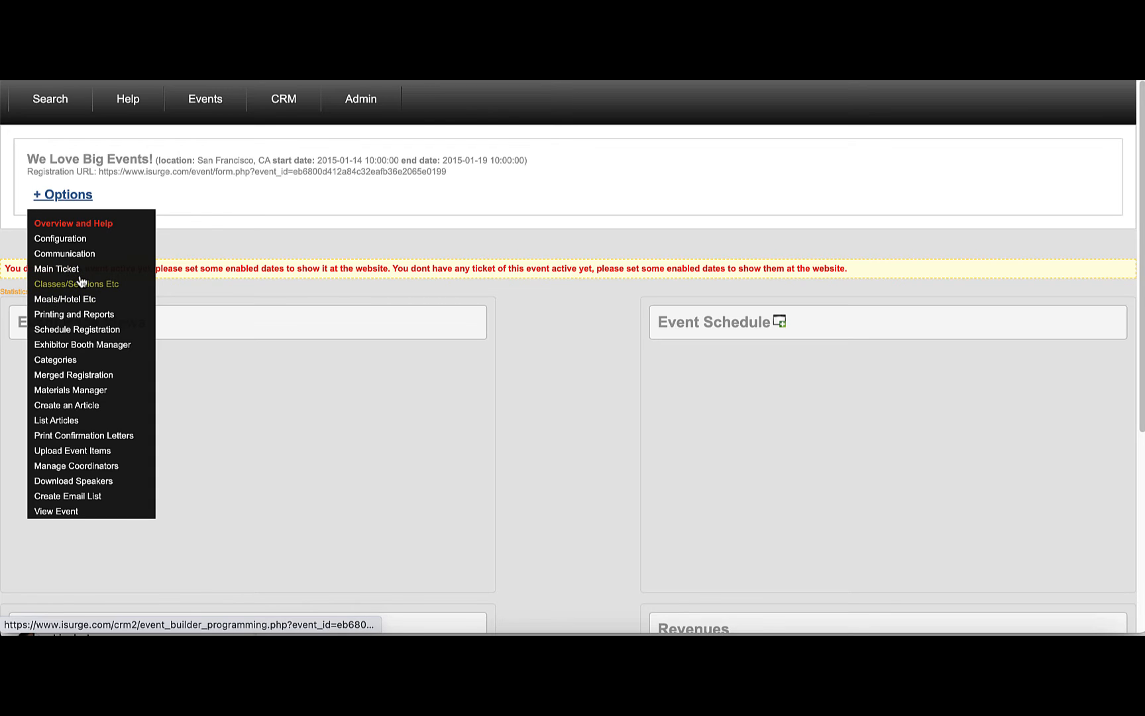
mouse_move(55, 269)
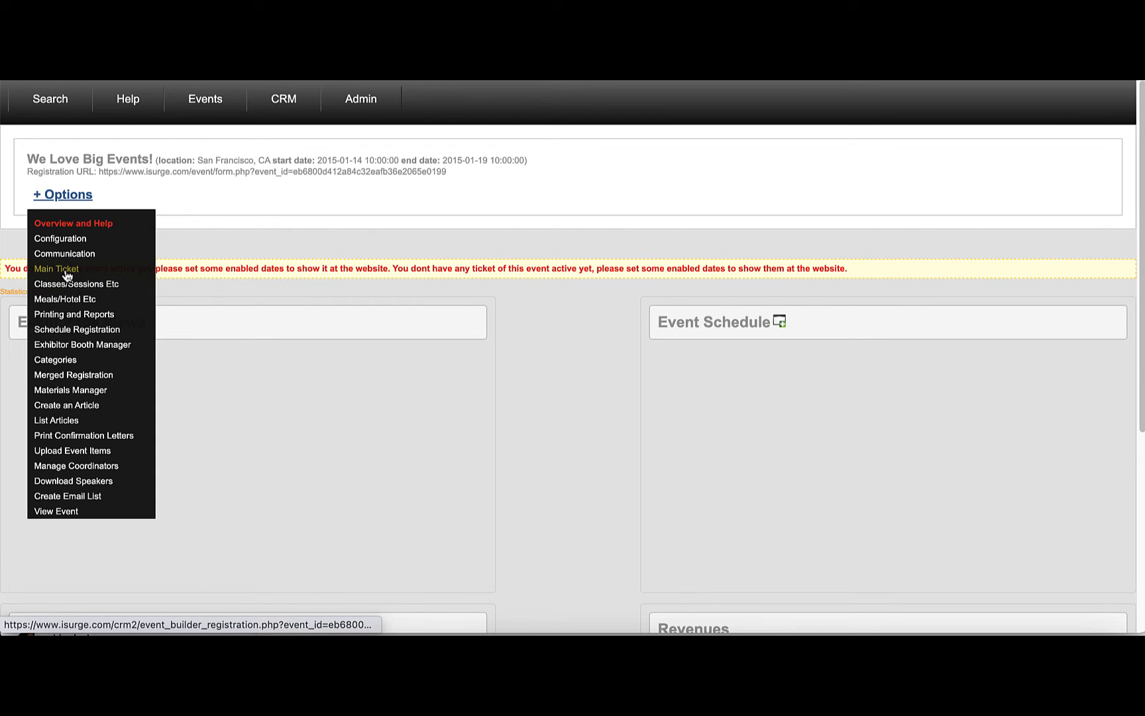
left_click(56, 269)
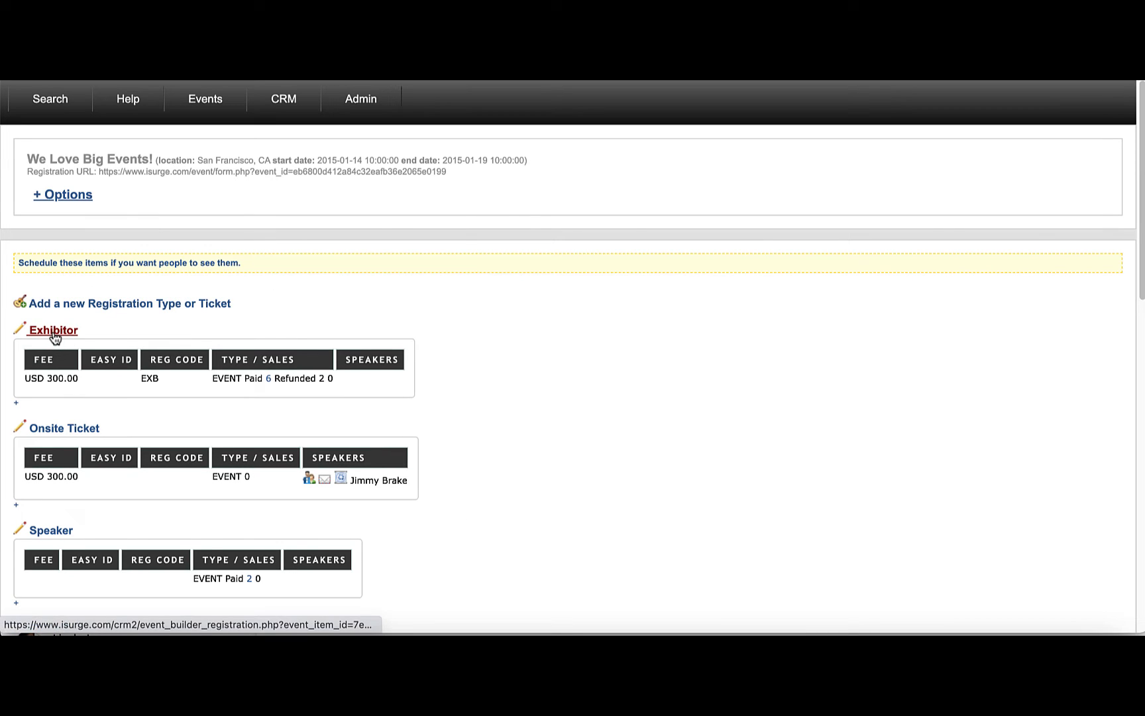
Reach the empty Discount Codes page for the Exhibitor ticket
left_click(52, 329)
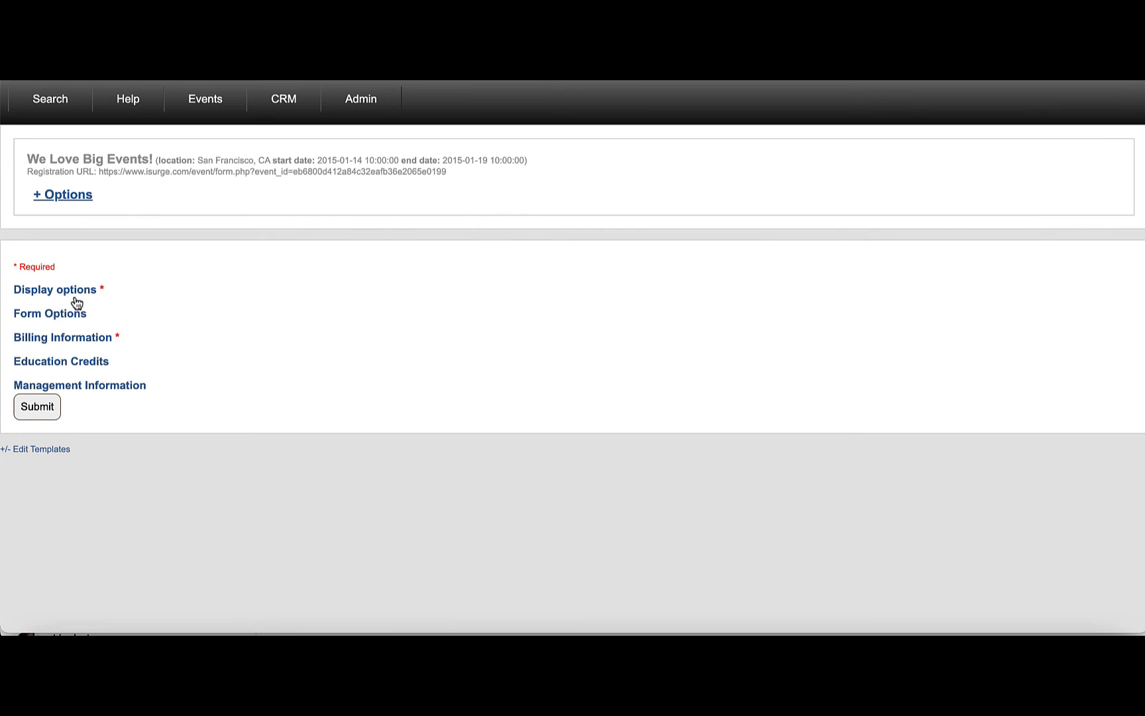
mouse_move(76, 303)
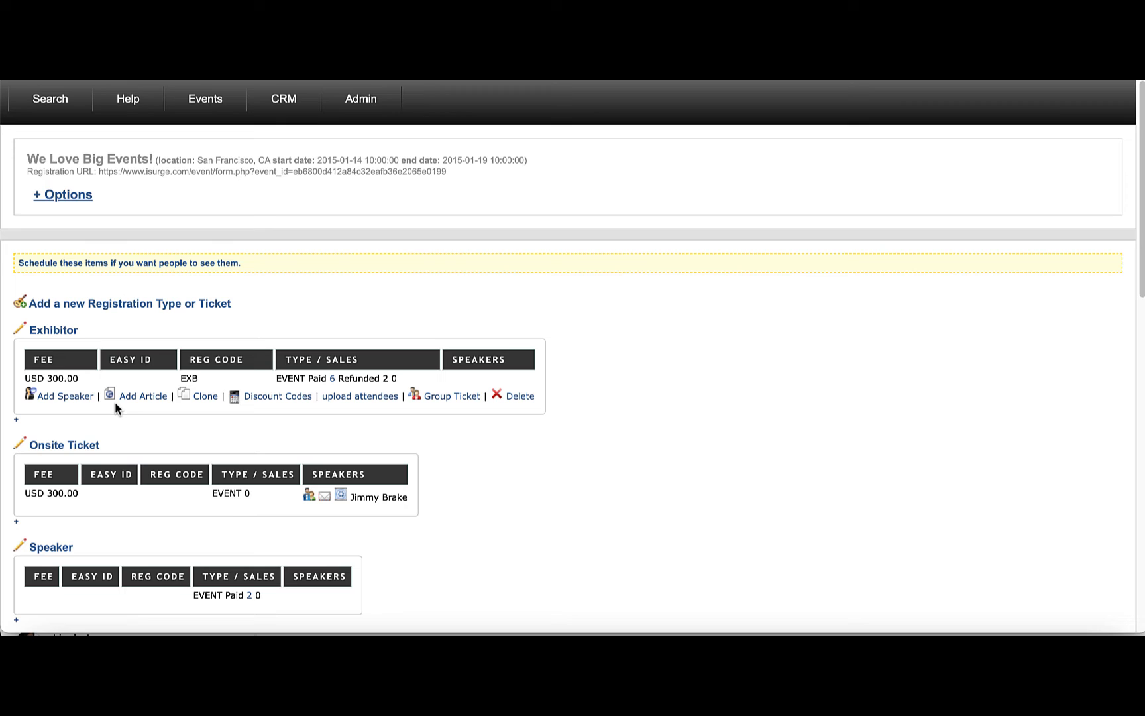
left_click(277, 396)
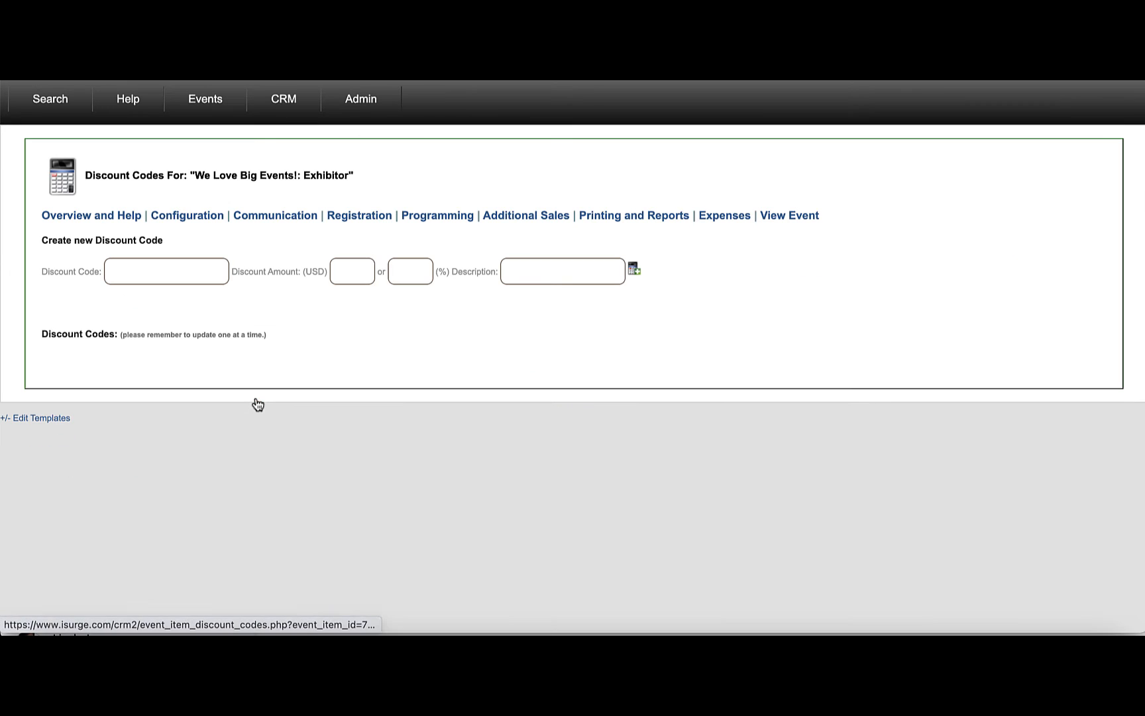
Enter the new discount code 500EXCOM with a 100% discount amount
left_click(165, 271)
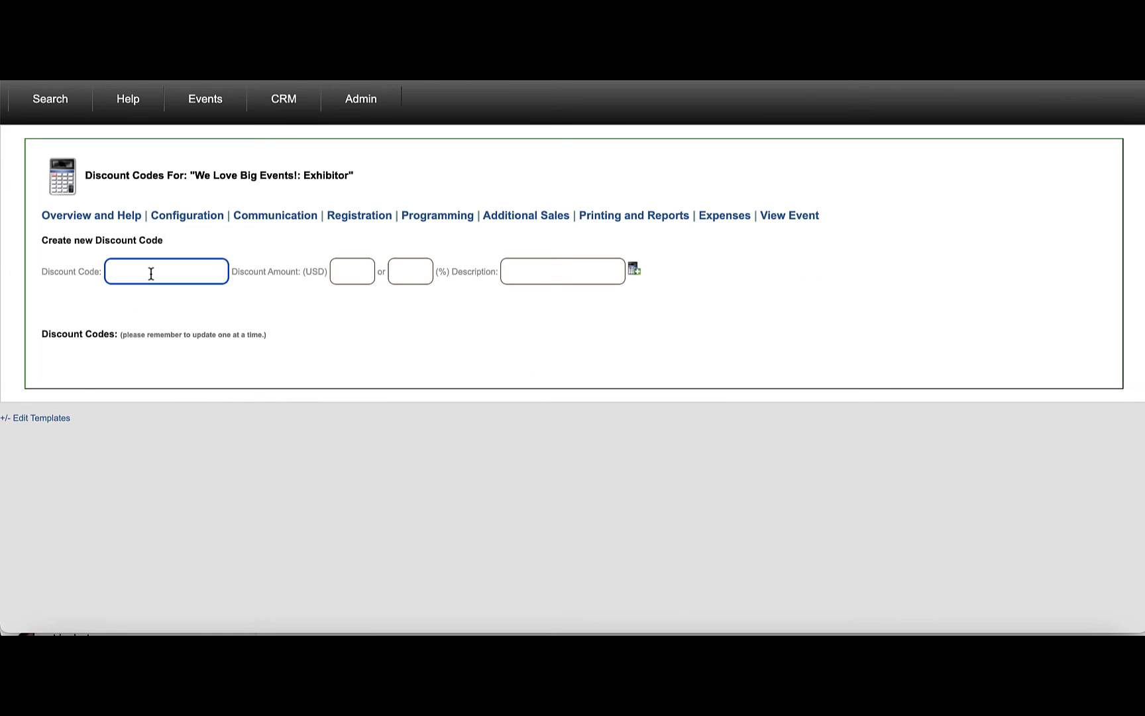
type("500")
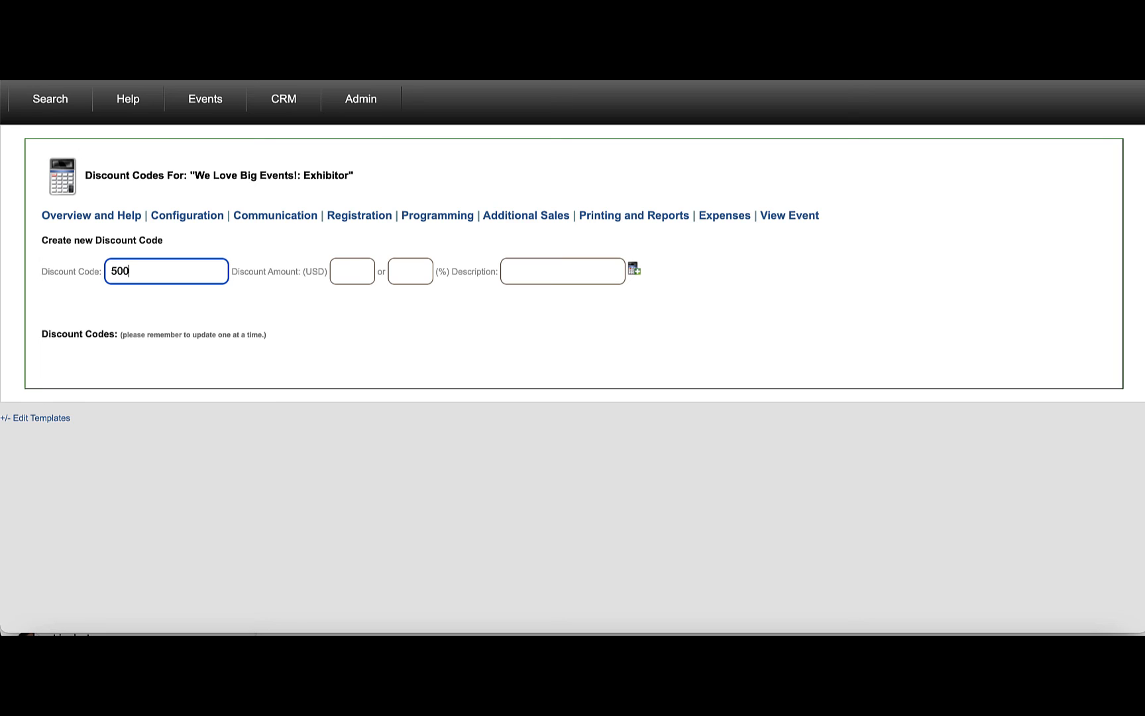
type("EXCOM")
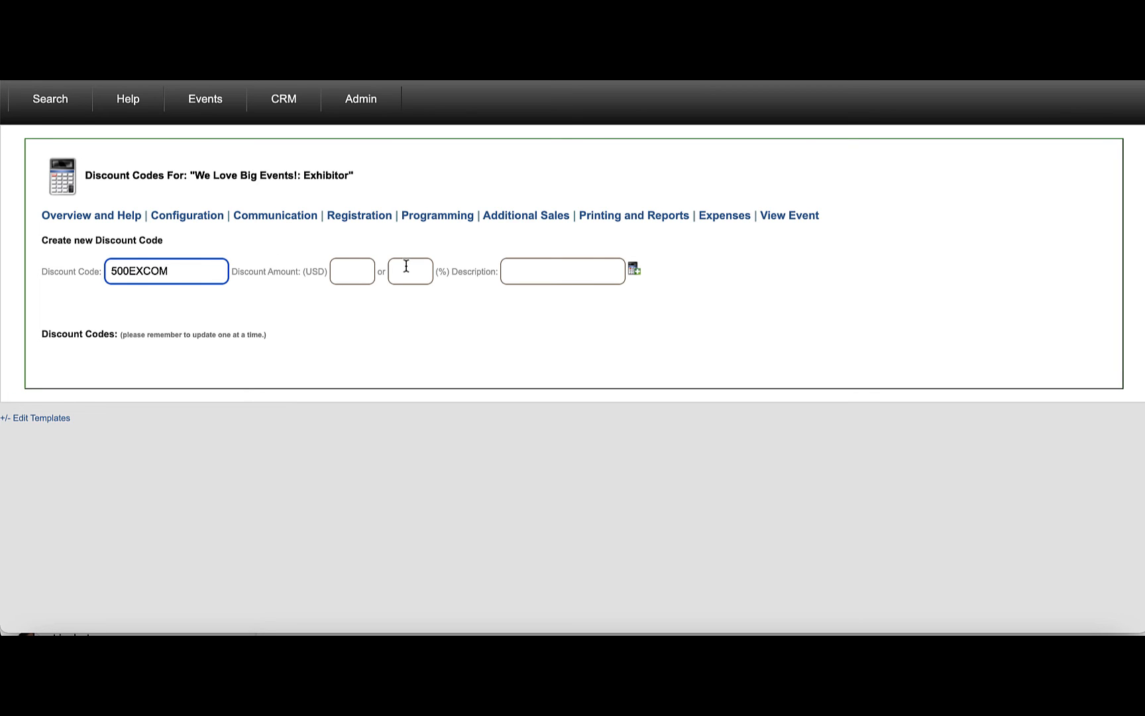
type("100")
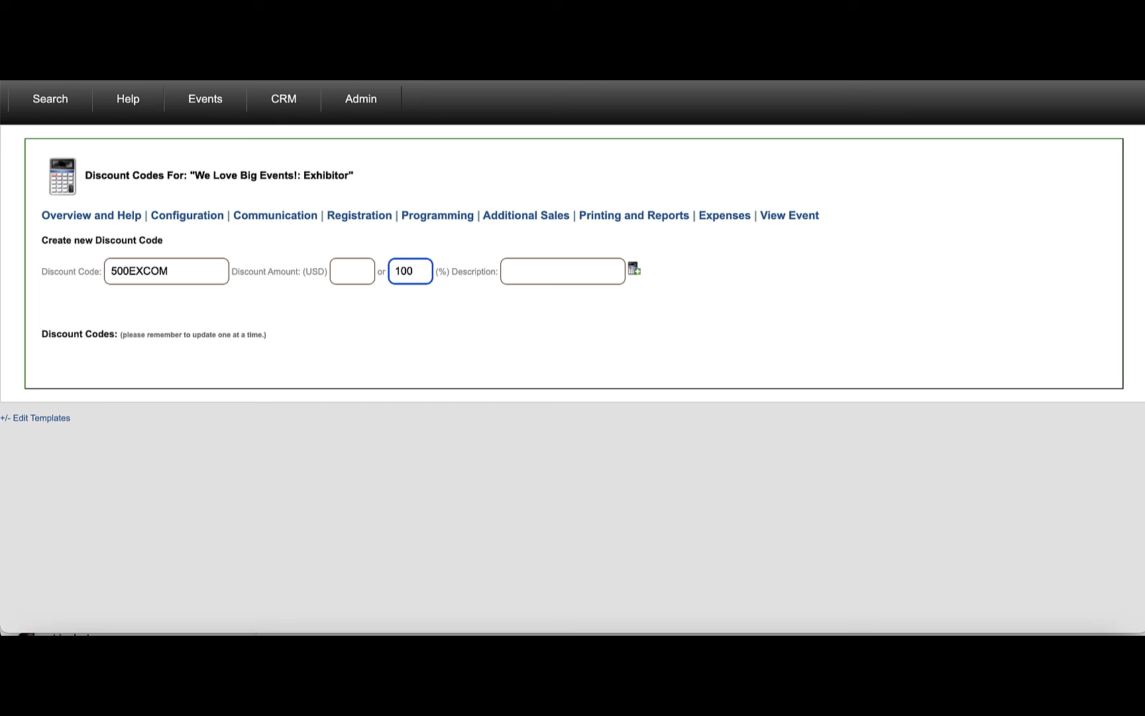
Save the 500EXCOM 100% discount code to the Exhibitor ticket's code list
left_click(635, 270)
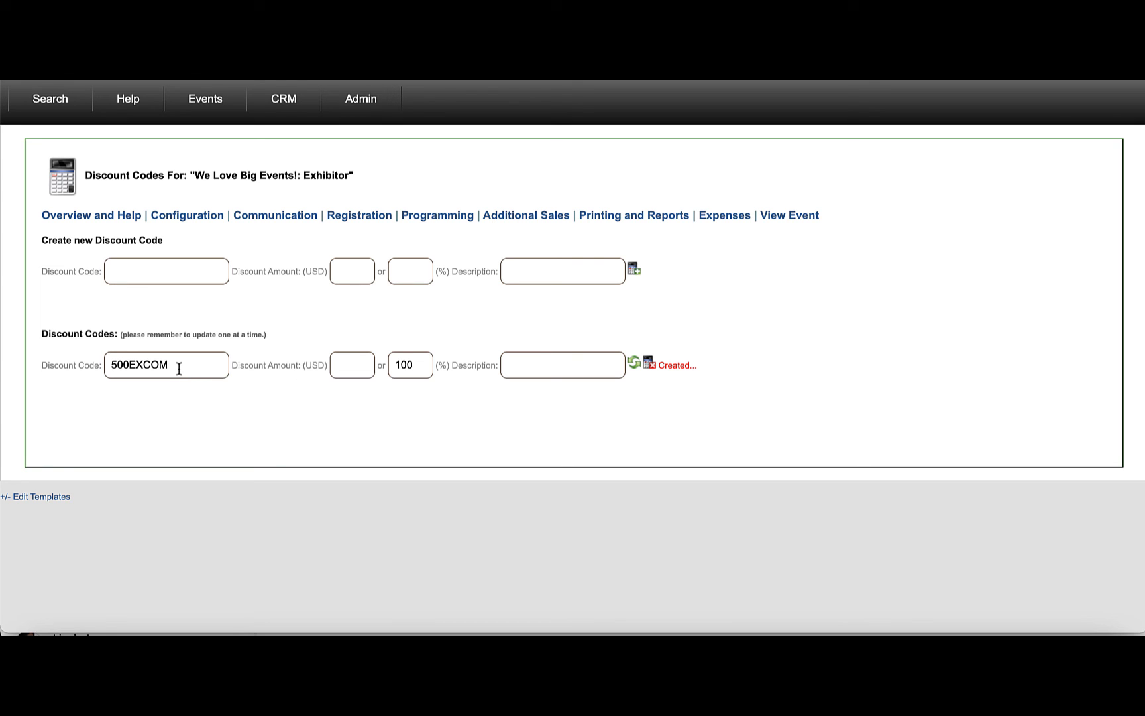
mouse_move(361, 255)
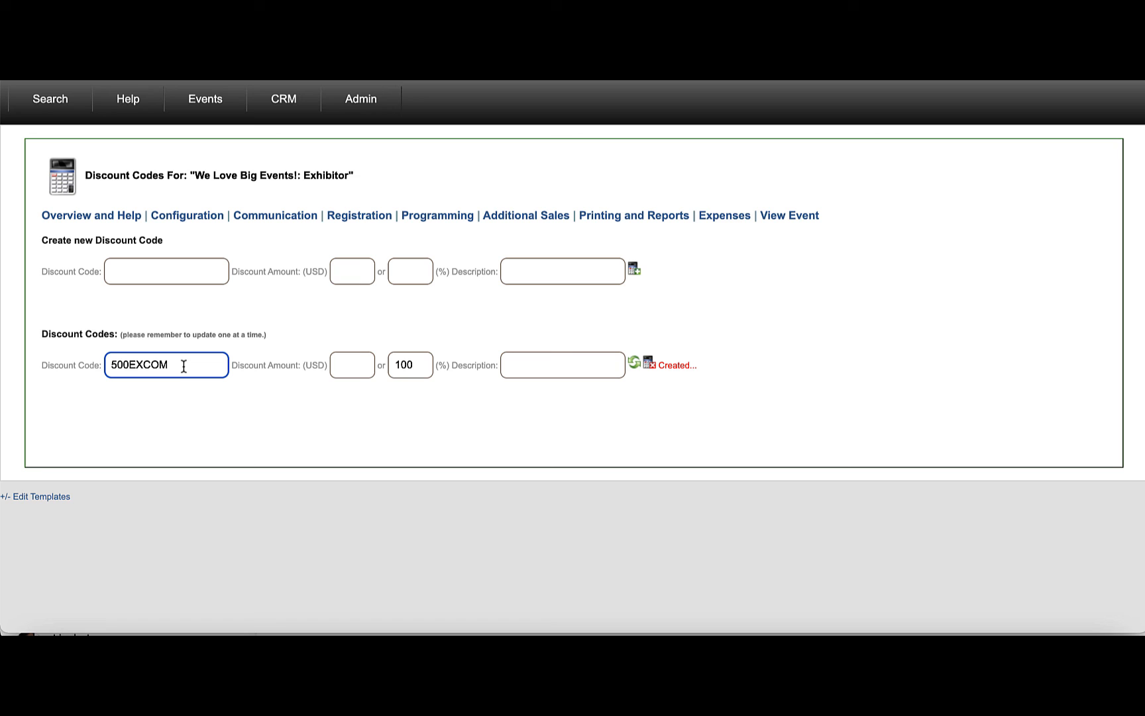
mouse_move(152, 367)
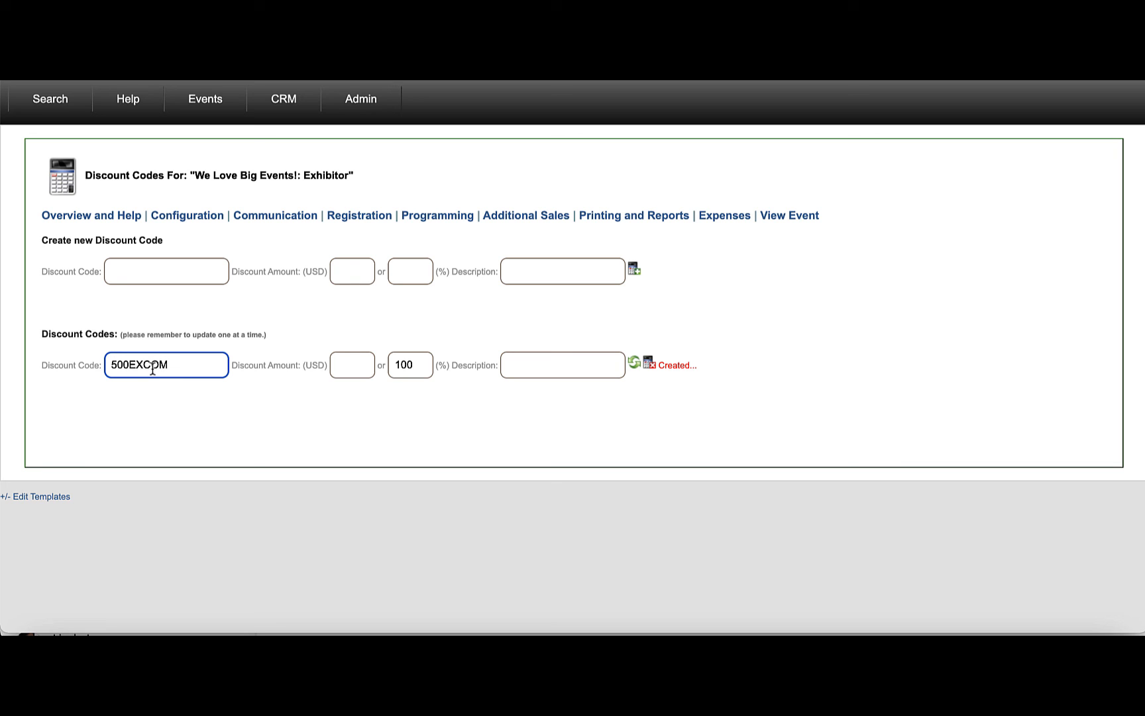